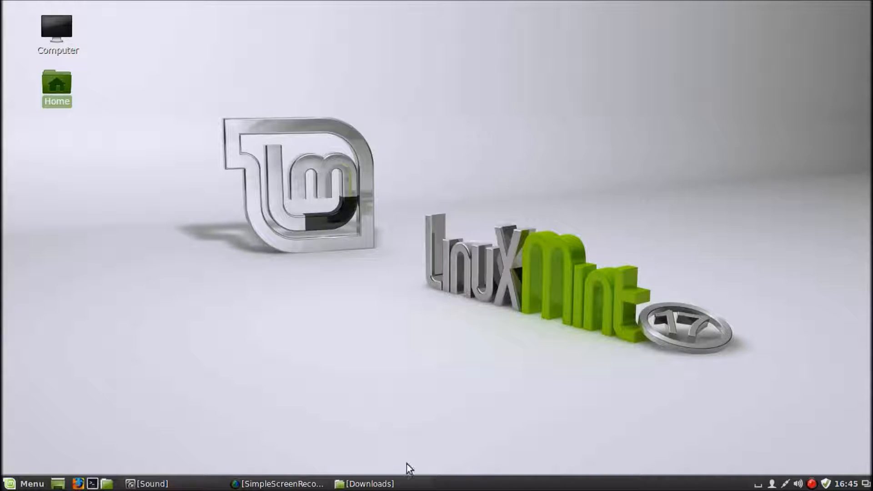
Show the Downloads folder and select Car-speakers-590x90.swf and BannerSnack-ad-336x280.swf
click(360, 483)
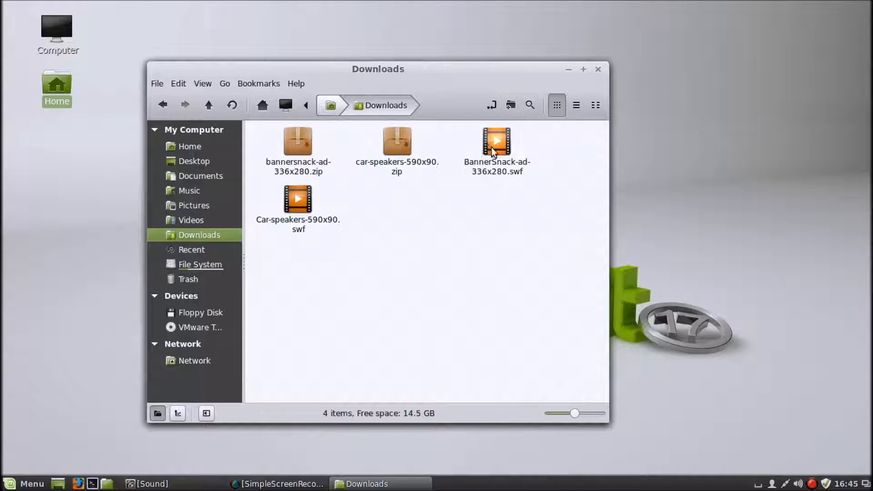
click(298, 199)
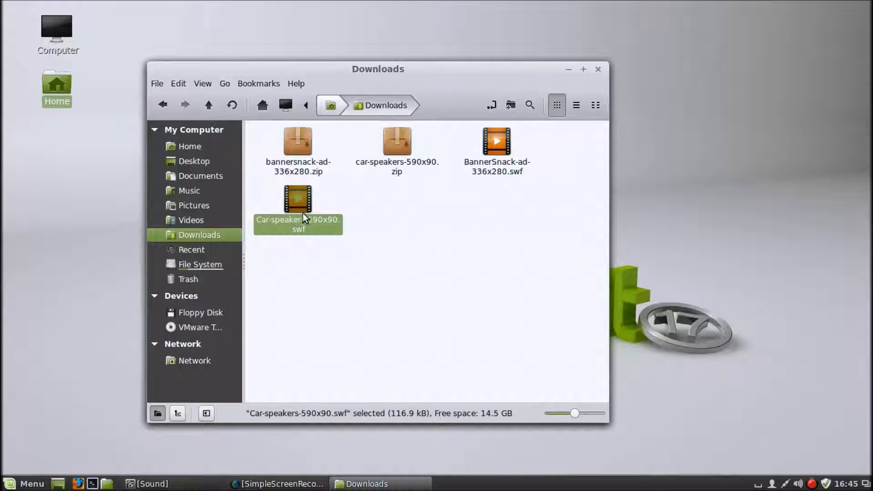
click(496, 140)
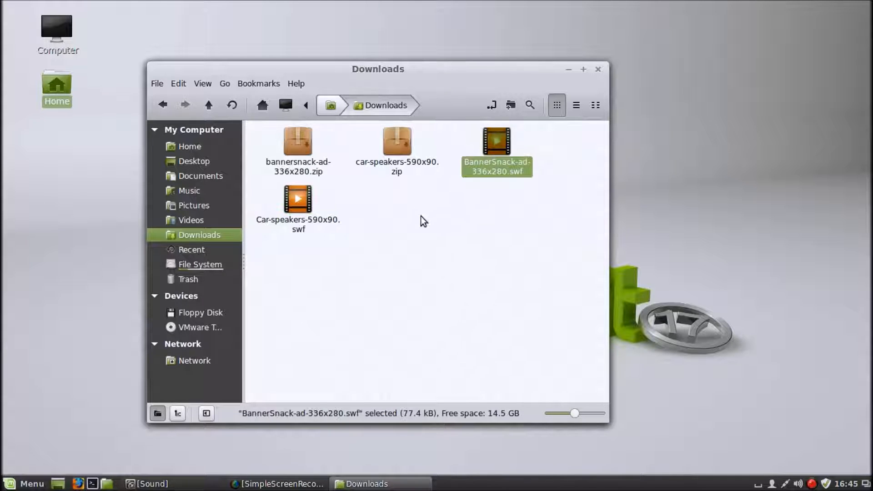
click(297, 200)
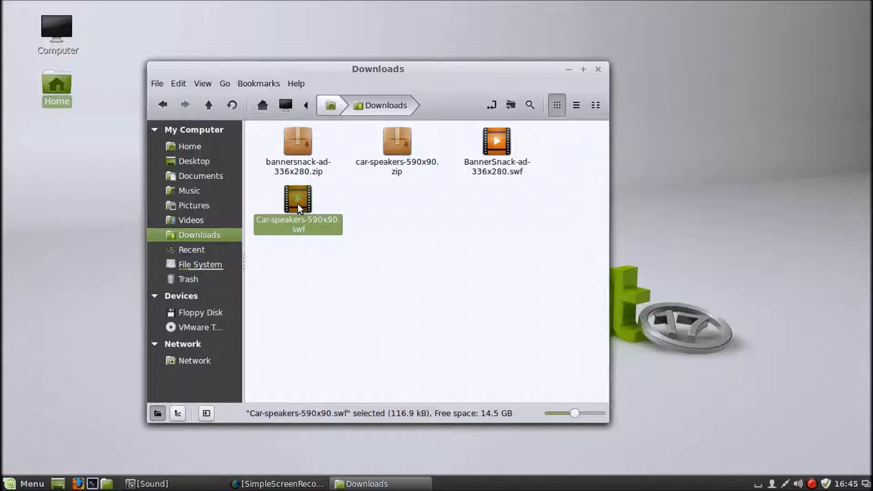
Open Car-speakers-590x90.swf with Firefox Web Browser through Open With > Other Application
right_click(298, 200)
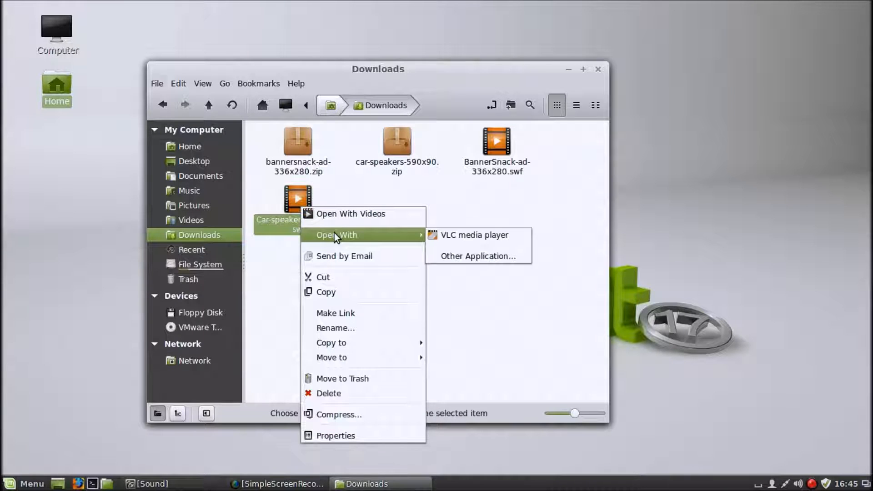
mouse_move(479, 256)
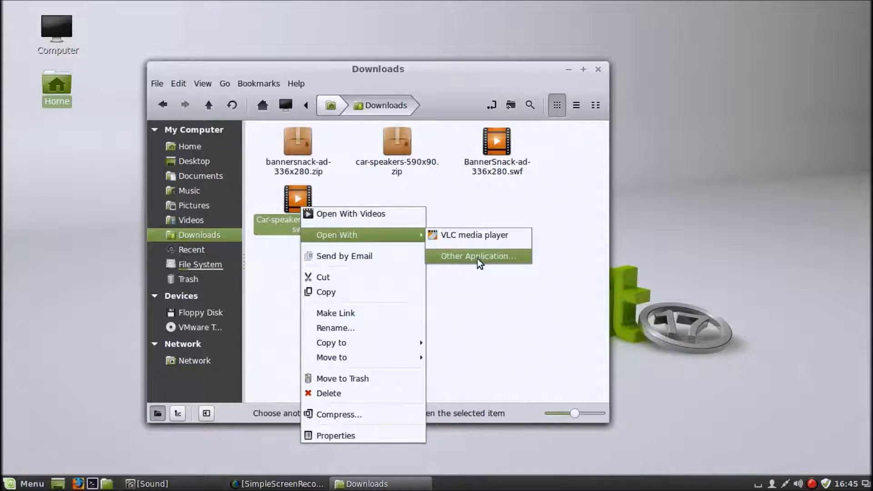
click(477, 256)
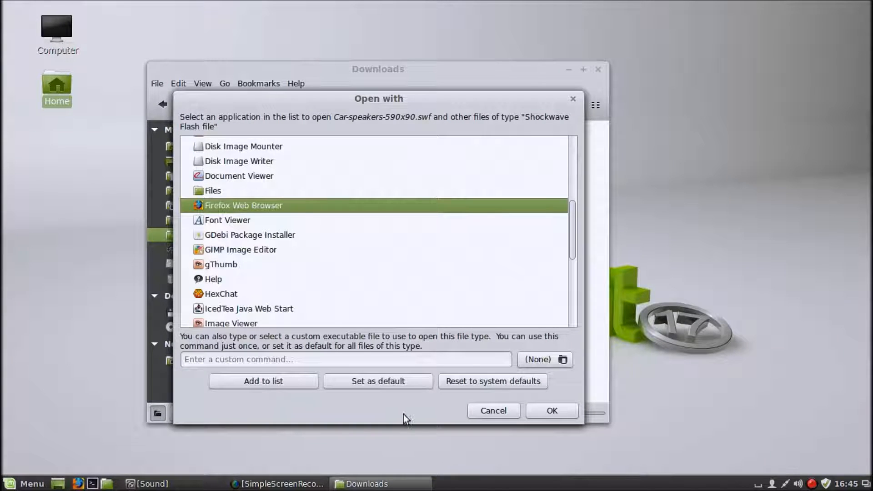
click(492, 410)
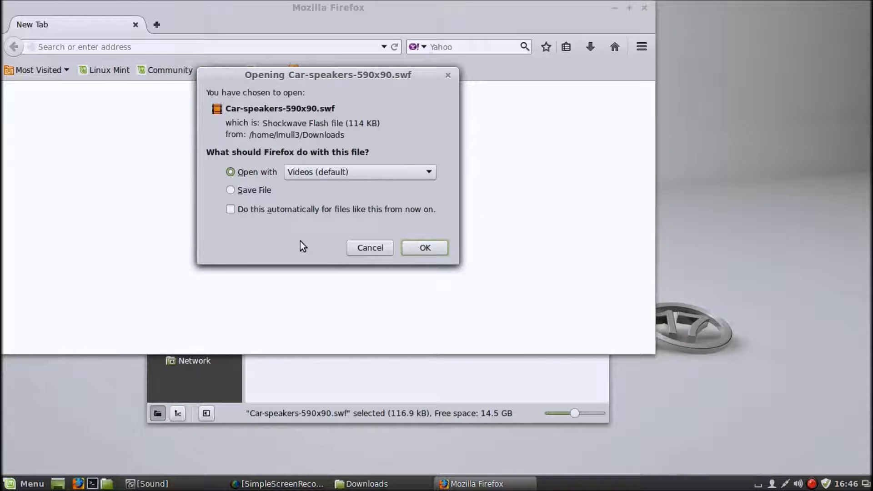
Cancel the Flash prompt, close Firefox, clear the selection and minimize the Downloads window
click(369, 247)
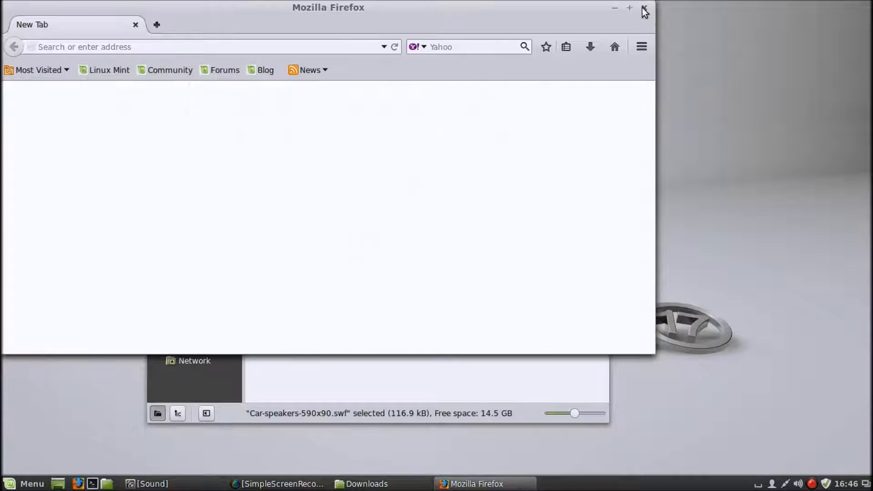
click(644, 10)
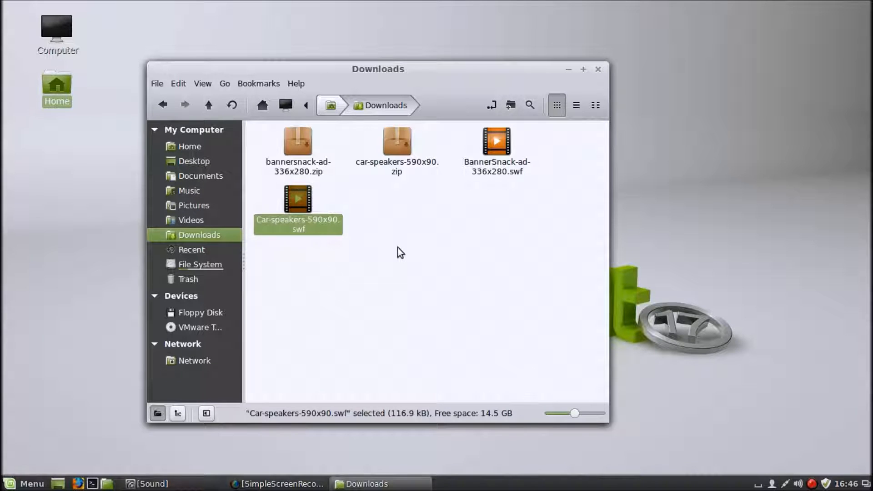
mouse_move(363, 252)
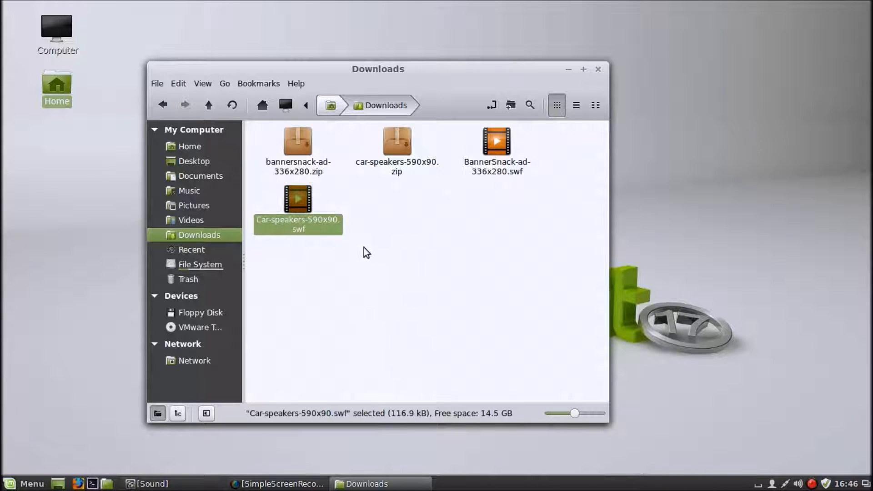
click(451, 221)
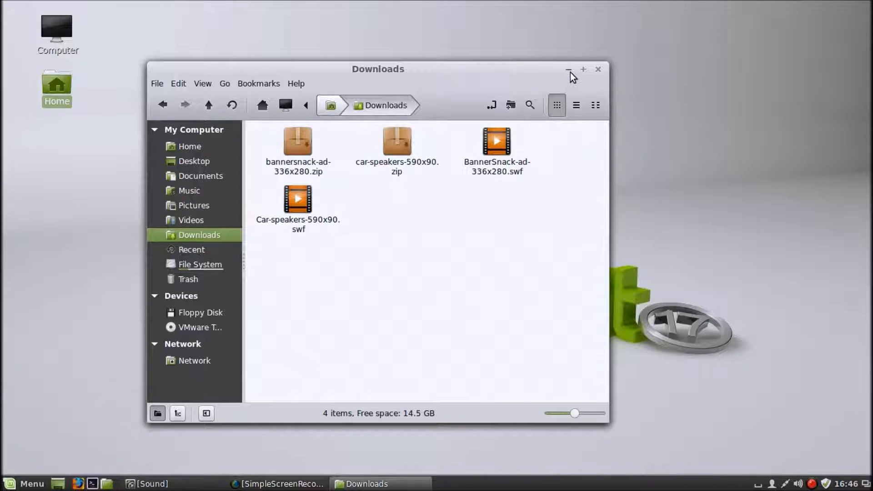
click(568, 69)
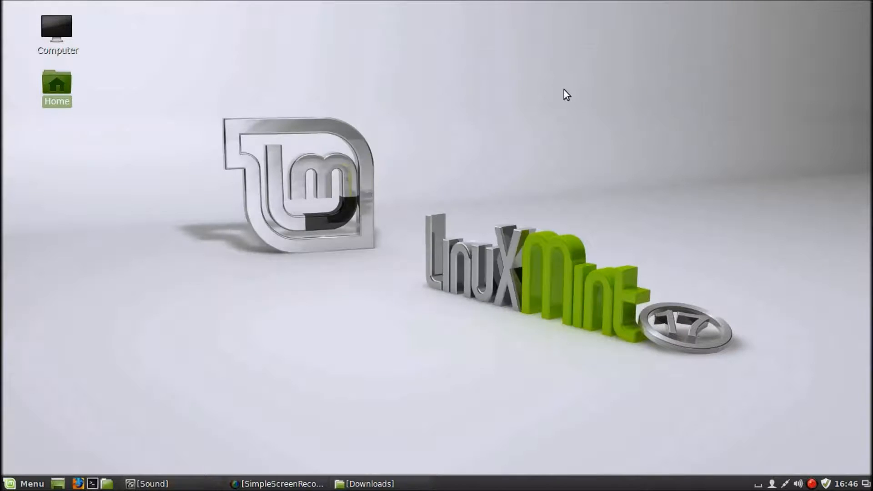
click(25, 483)
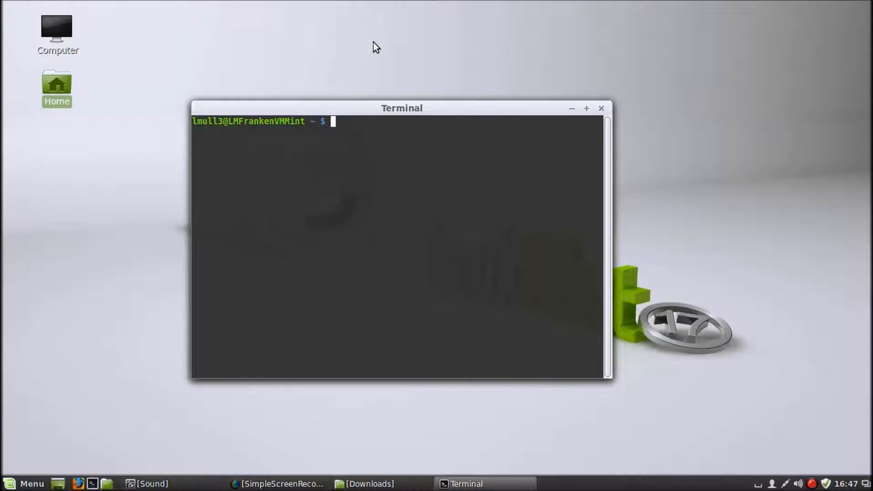
Enter the command sudo gedit /usr/share/mime/packages/freedesktop.org.xml at the Terminal prompt
text(sudo ge)
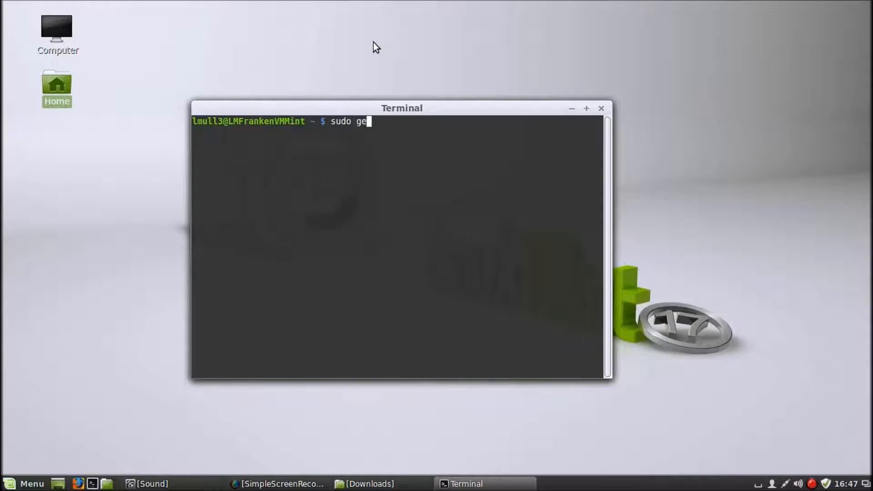
text(dit)
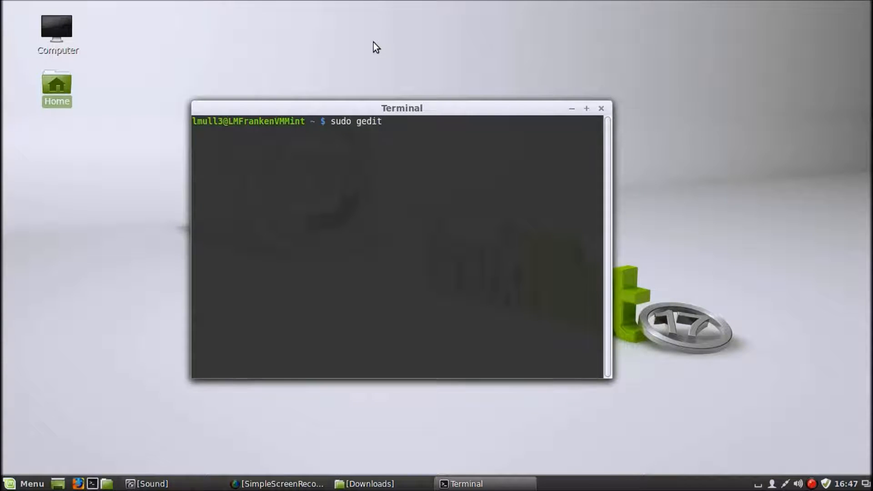
text(/usr/share)
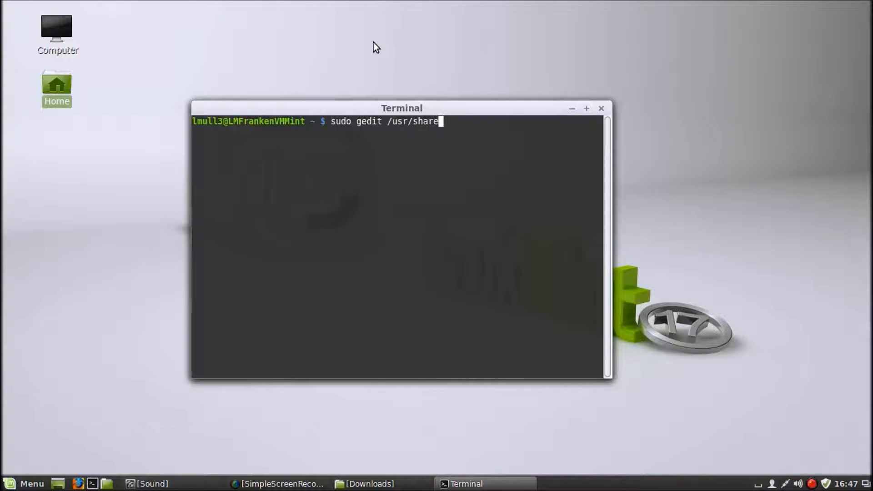
text(mime/)
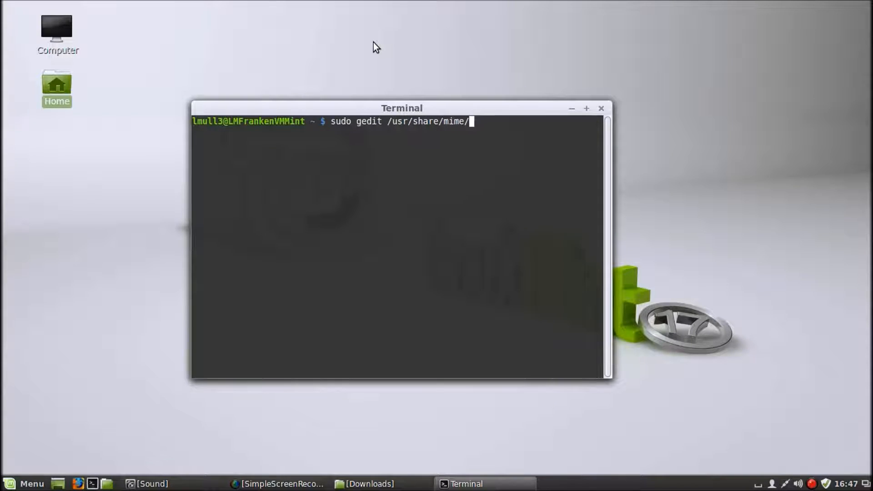
text(packages/f)
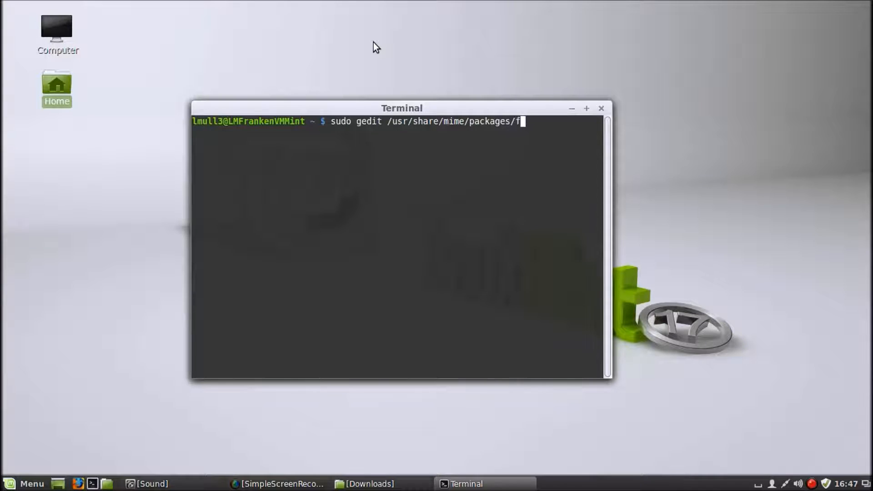
text(reedeskto)
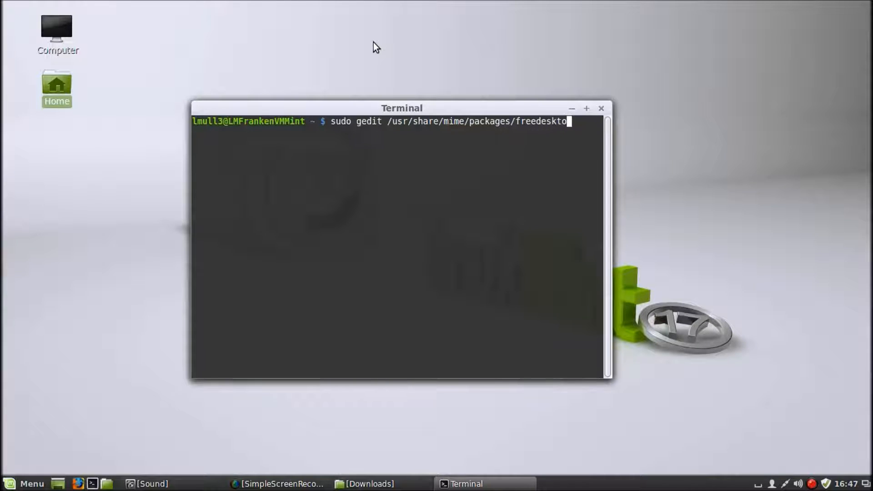
text(p.oi)
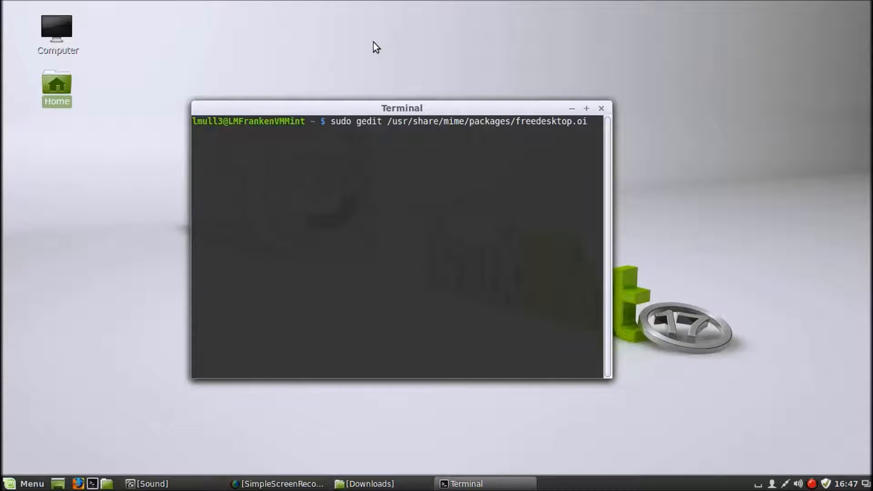
text(rg)
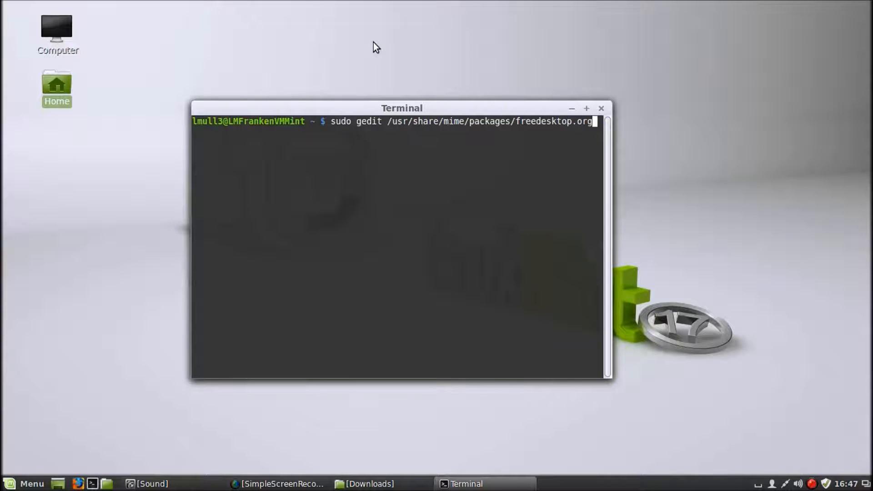
text(.xml)
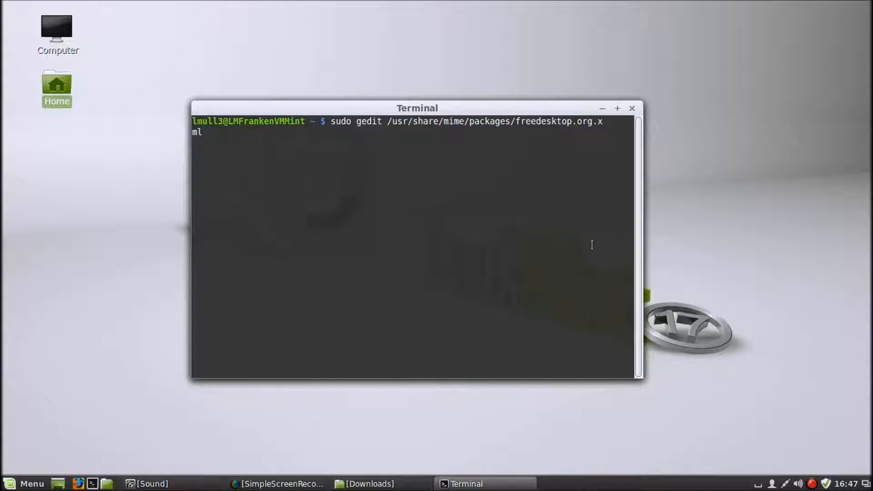
mouse_move(450, 219)
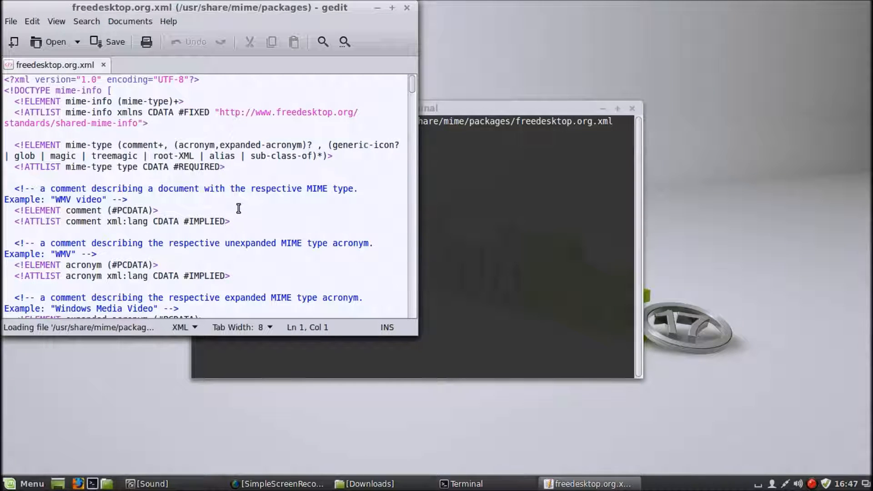
Scroll through freedesktop.org.xml, return to the top, and bring up the Find dialog
scroll(down, 3)
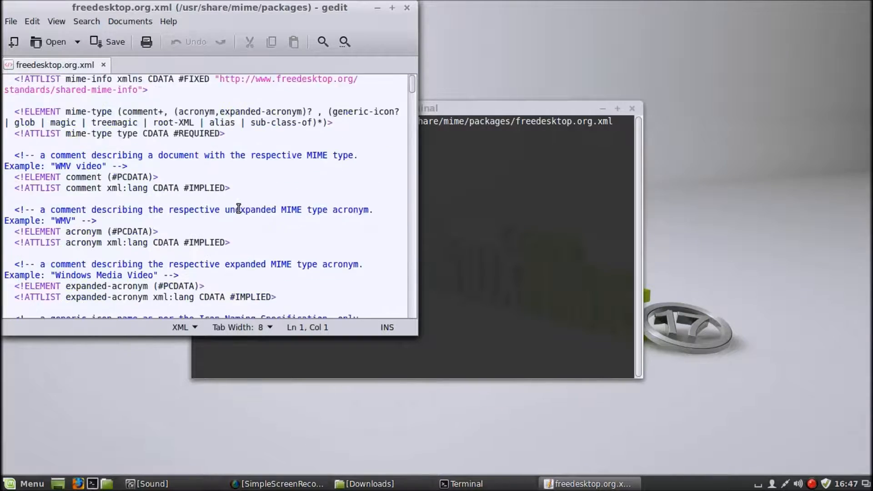
scroll(down, 3)
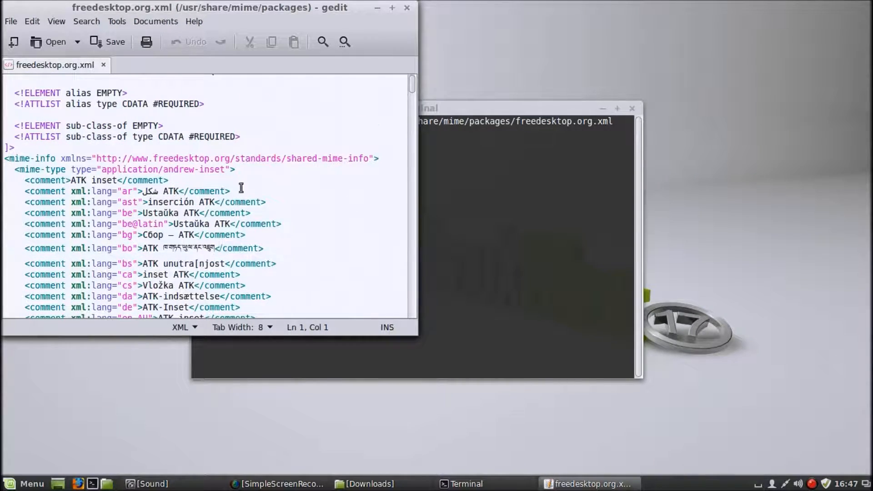
scroll(down, 3)
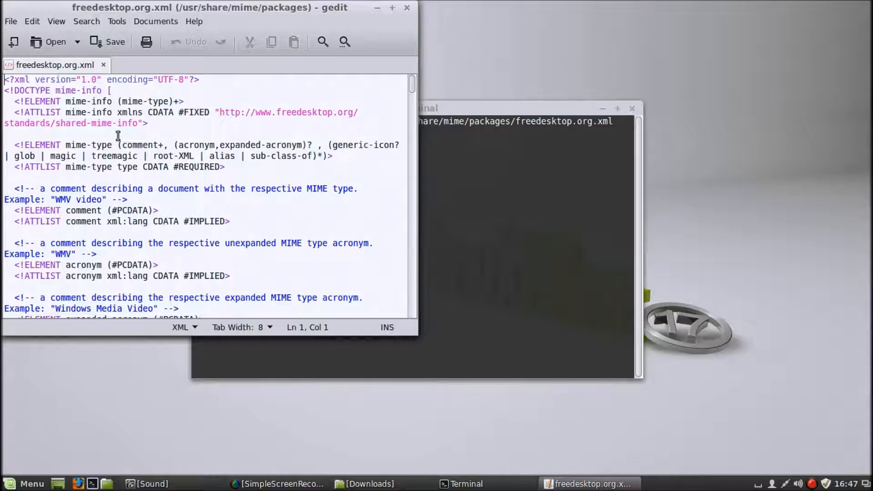
click(321, 42)
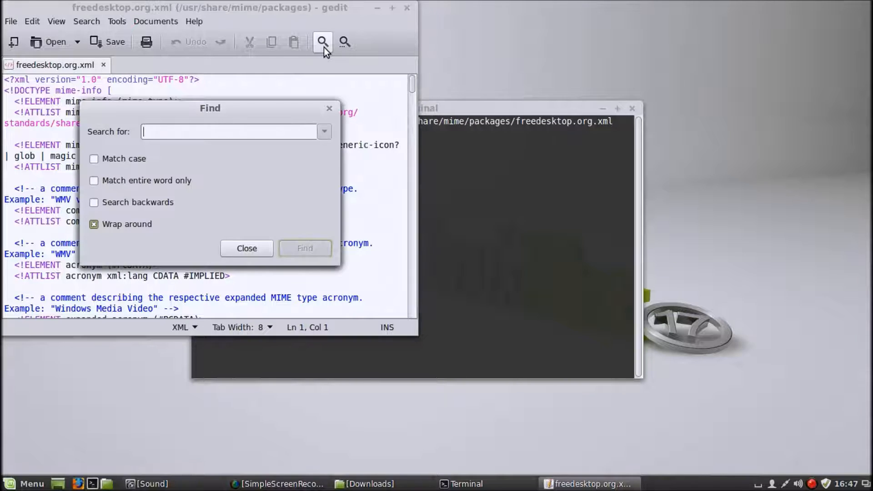
Search for 'shockwave' to land on the application/vnd.adobe.flash.movie entry
text(shockwave)
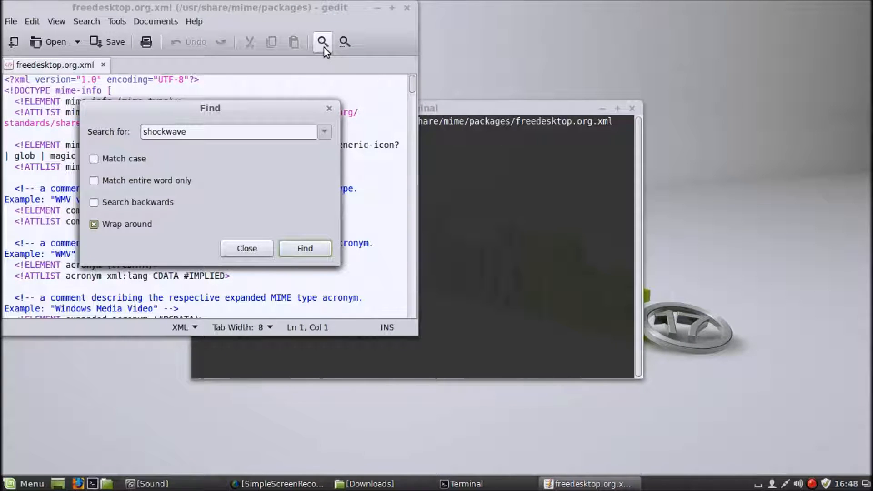
click(305, 248)
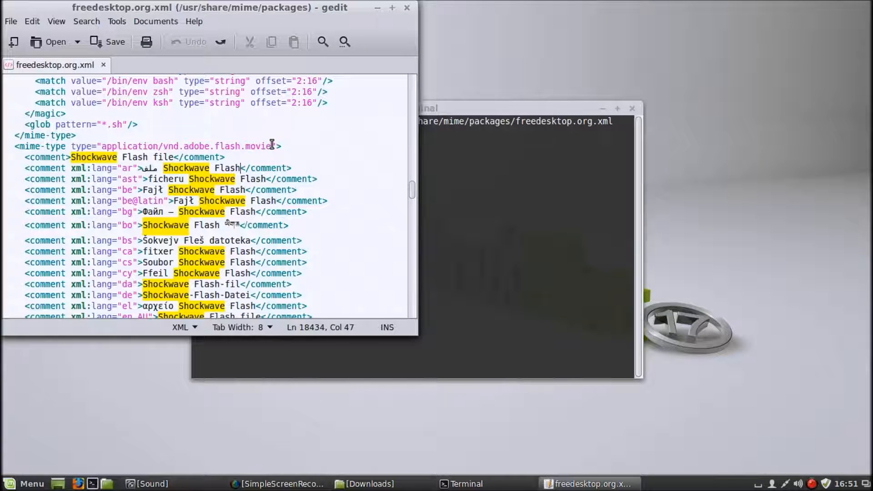
Save a copy of the file as freedesktop.org.xml.old via Save As
click(10, 22)
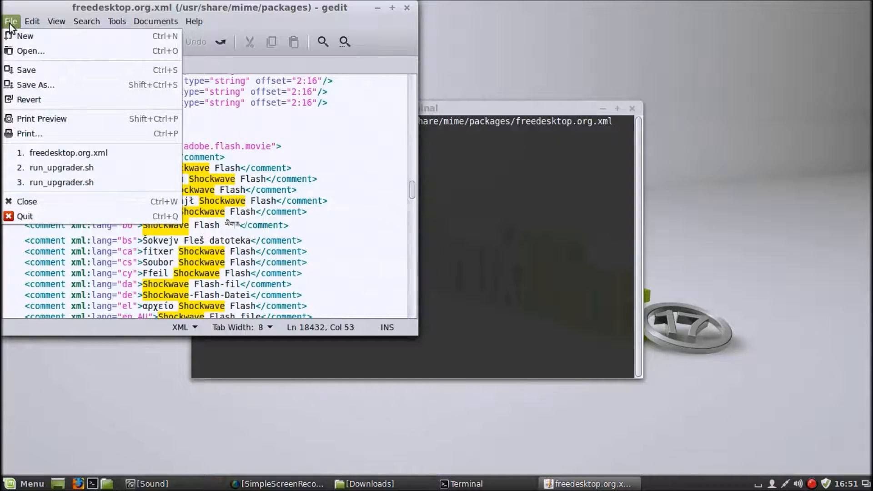
click(35, 85)
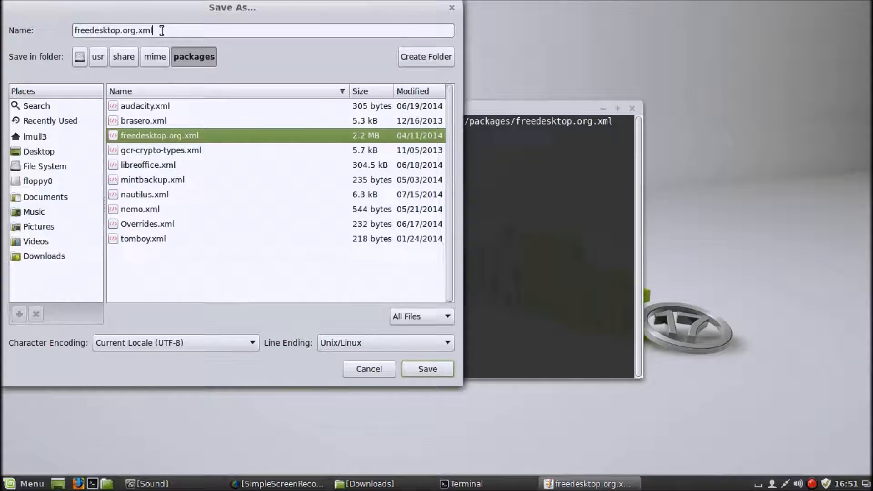
text(.old)
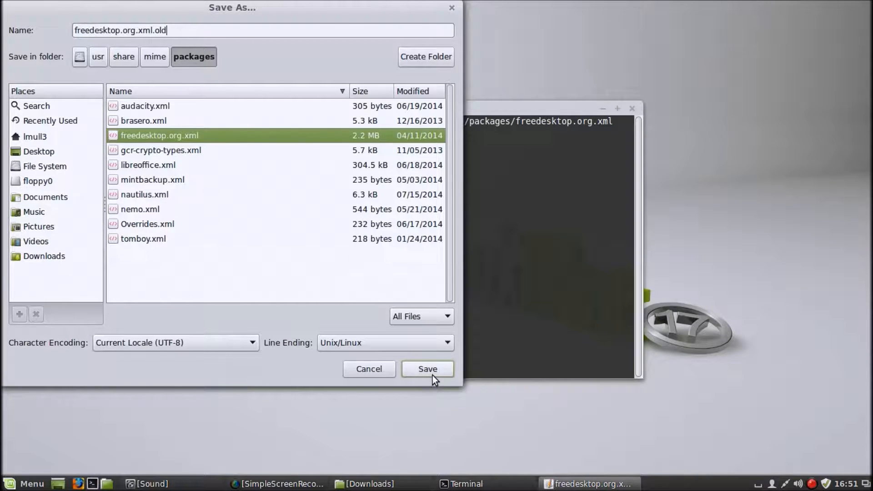
click(427, 369)
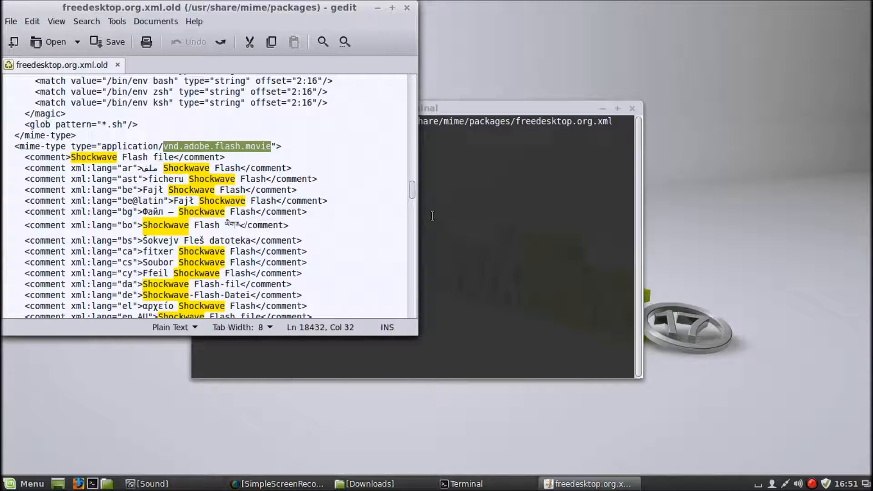
Replace vnd.adobe.flash.movie with x-shockwave-flash in the Flash MIME type
key(Delete)
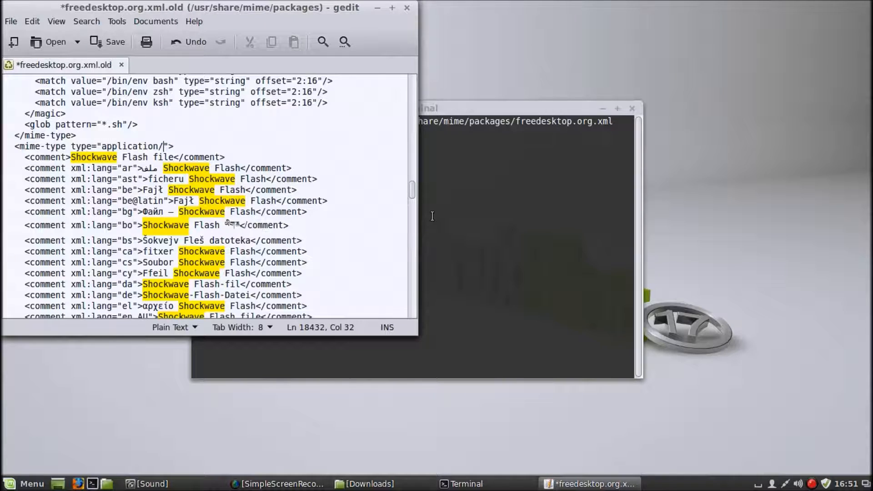
text(x-)
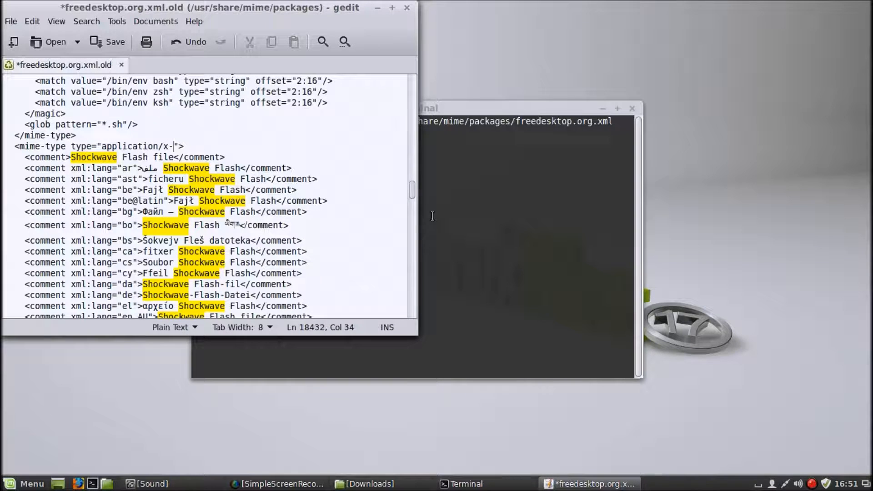
text(shockwave-)
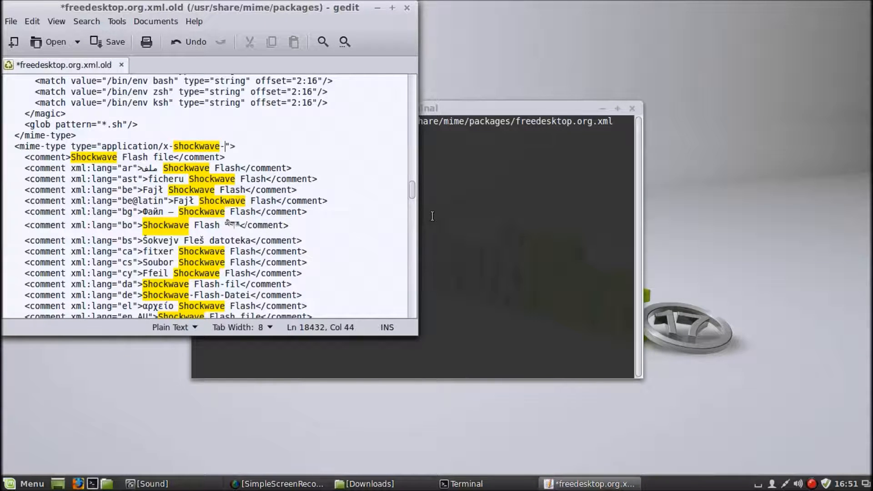
text(flash)
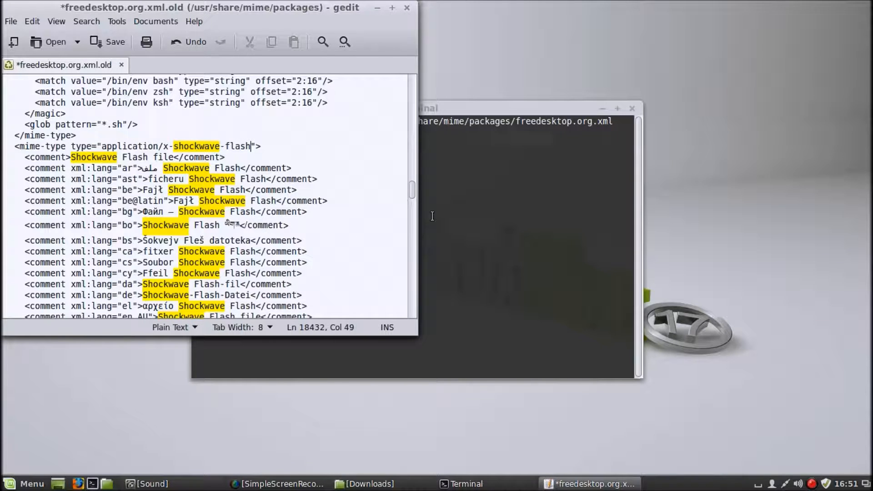
mouse_move(449, 218)
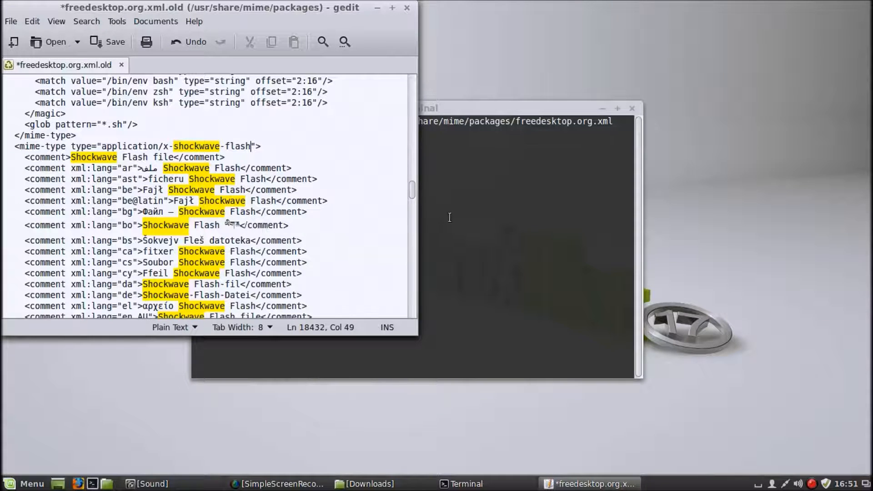
Save the edit over freedesktop.org.xml, confirming Replace, and close gedit
click(10, 22)
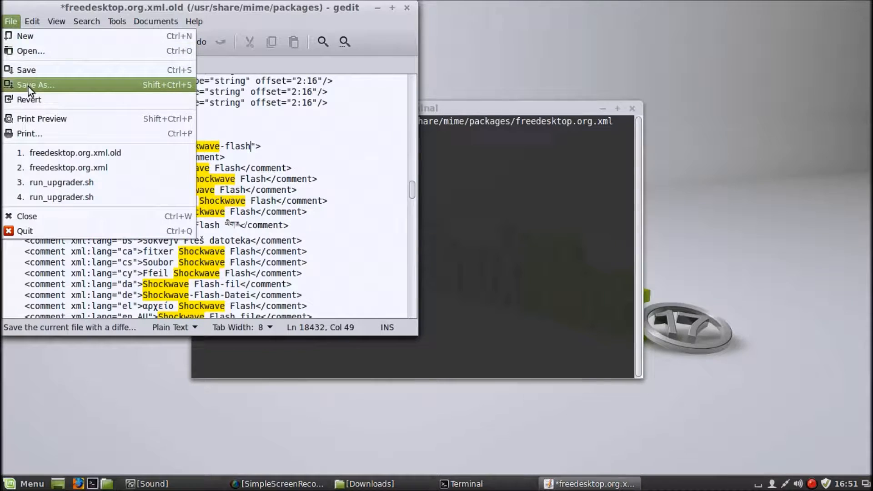
click(35, 84)
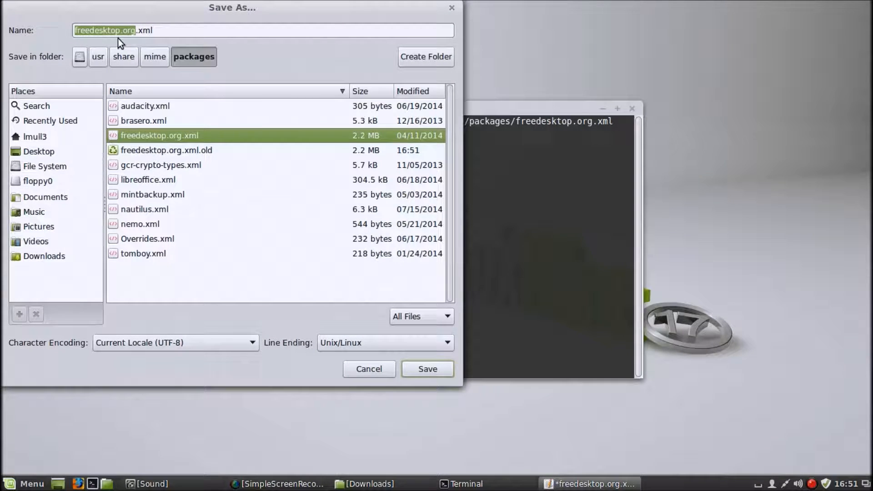
click(426, 368)
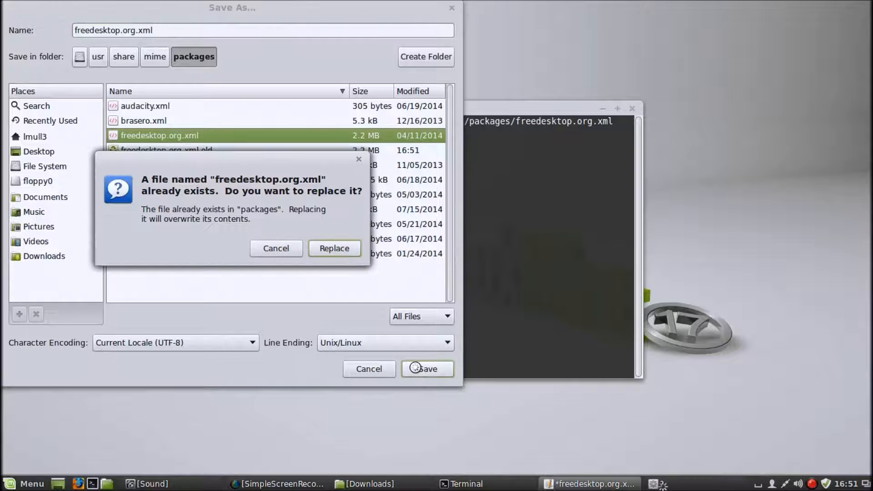
click(334, 248)
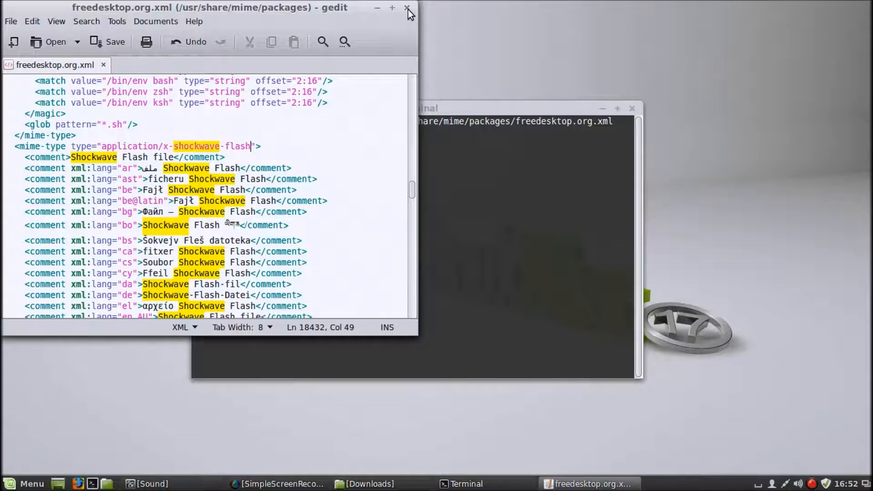
click(407, 9)
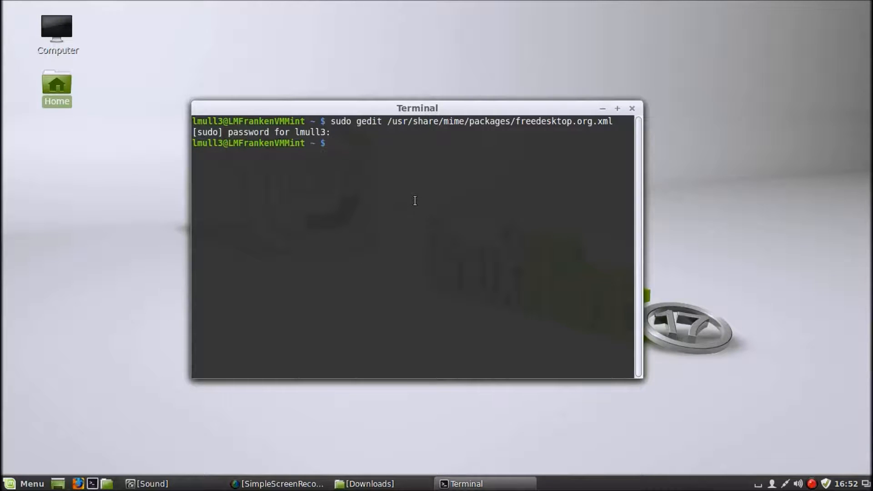
Run sudo update-mime-database /usr/share/mime, then close the Terminal window
text(u)
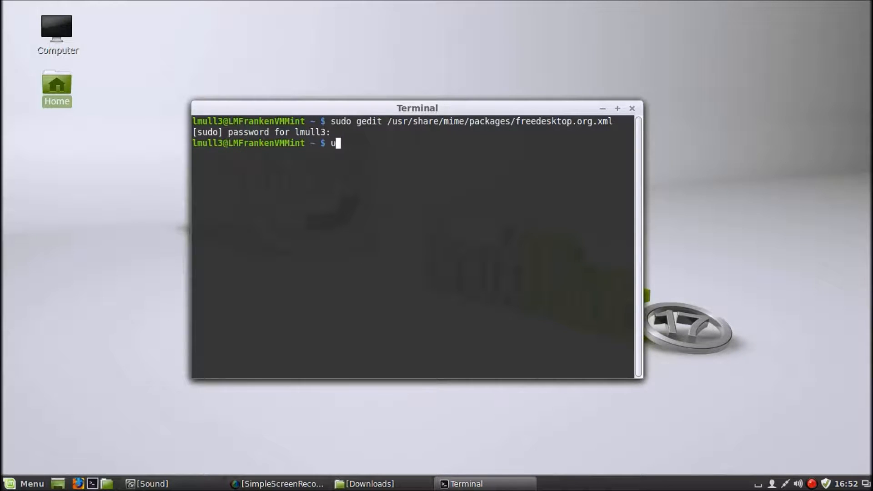
text(sudo)
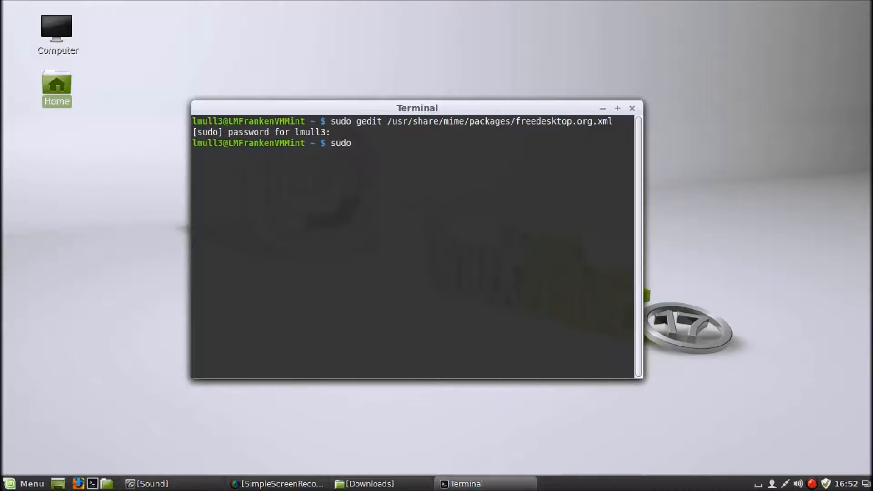
text(update-m)
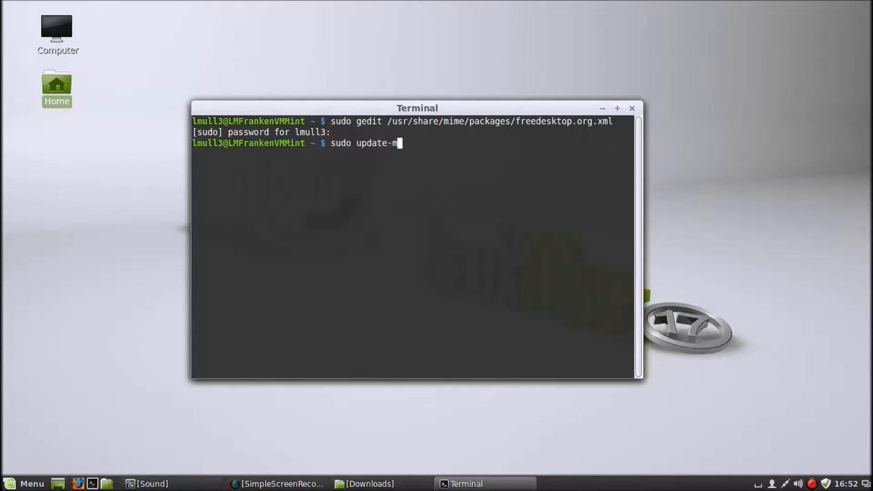
text(ime-database /)
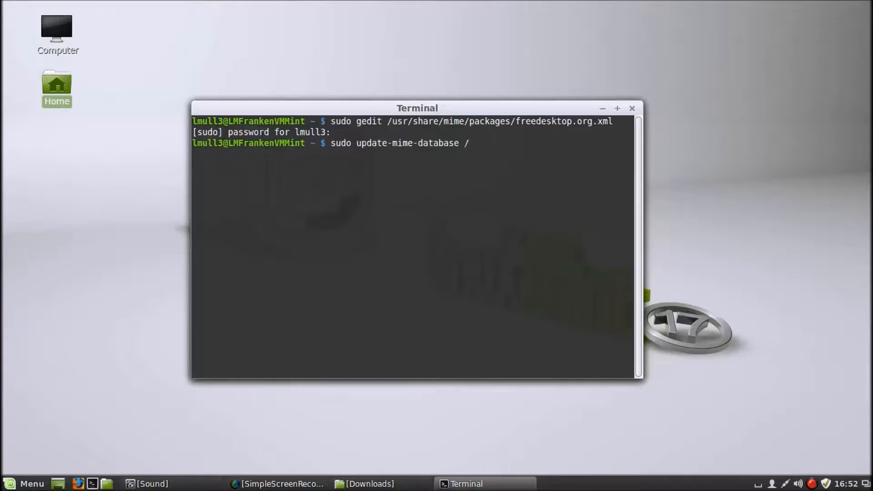
text(usr/share/mime)
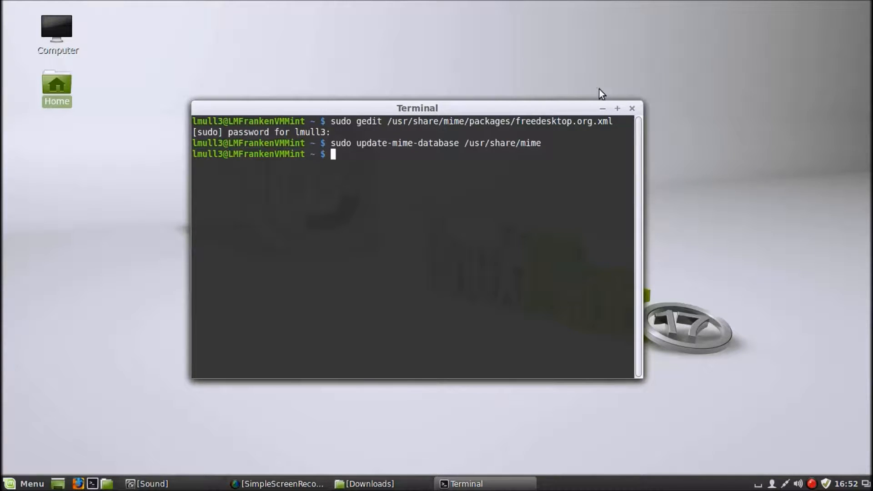
click(632, 108)
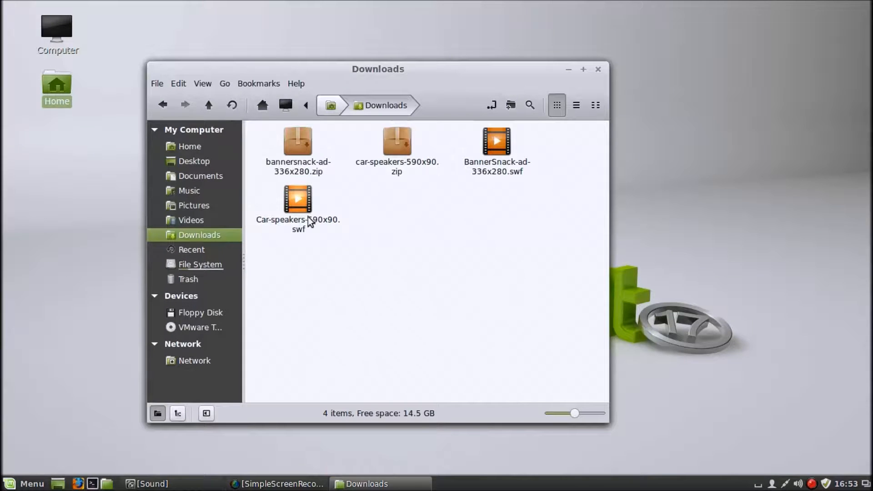
Open Car-speakers-590x90.swf with Firefox Web Browser, then double-click the file
right_click(297, 198)
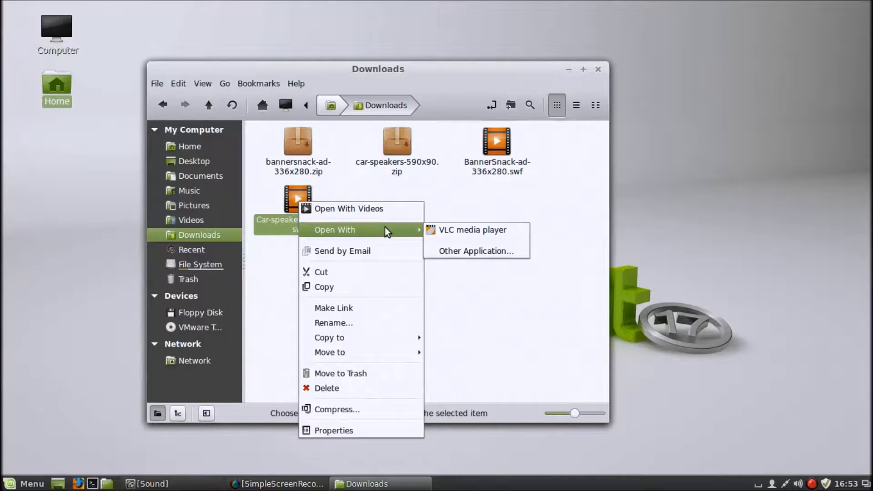
click(476, 251)
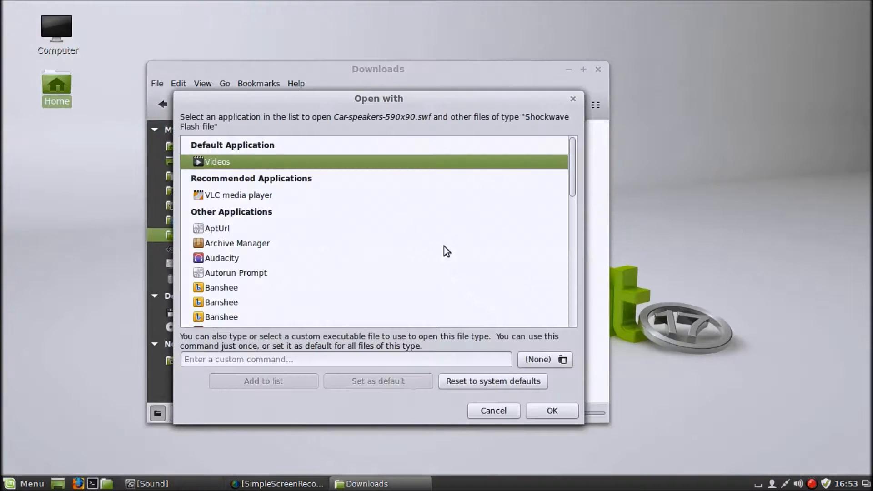
scroll(down, 3)
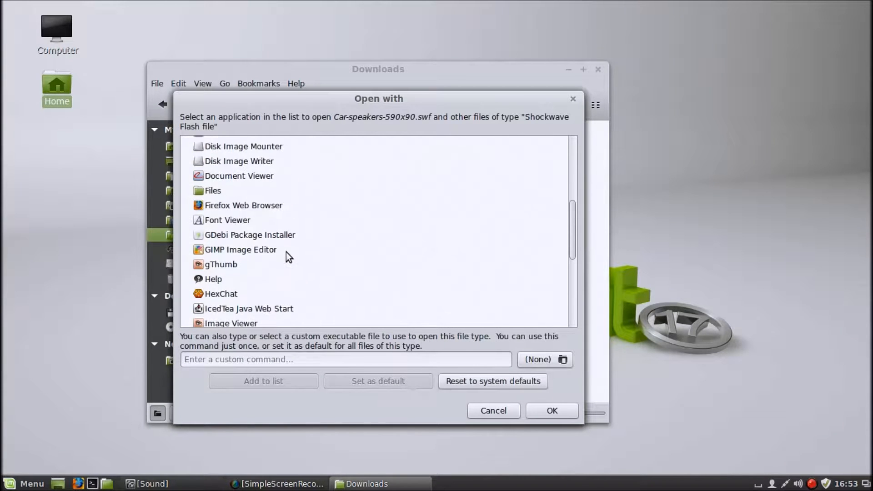
click(242, 205)
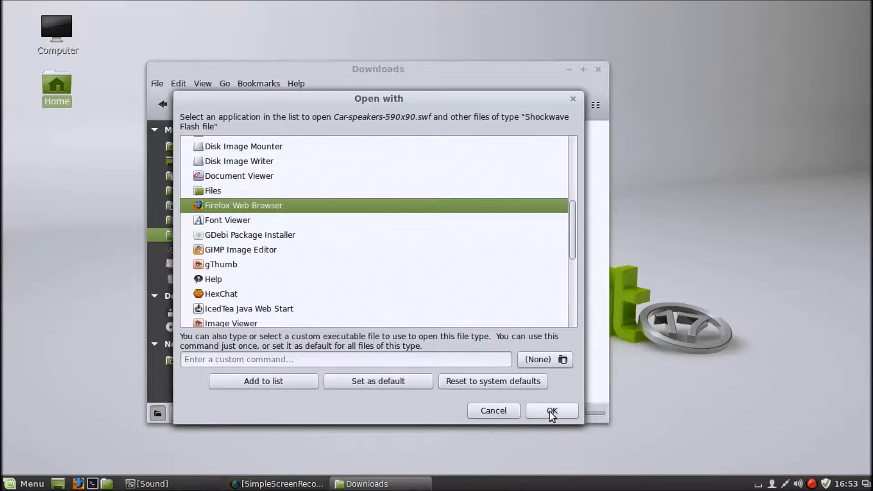
click(551, 410)
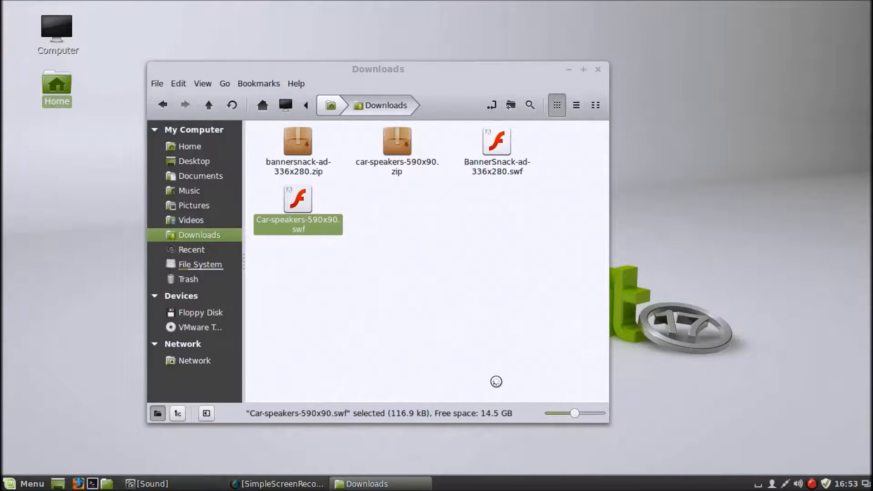
double_click(297, 199)
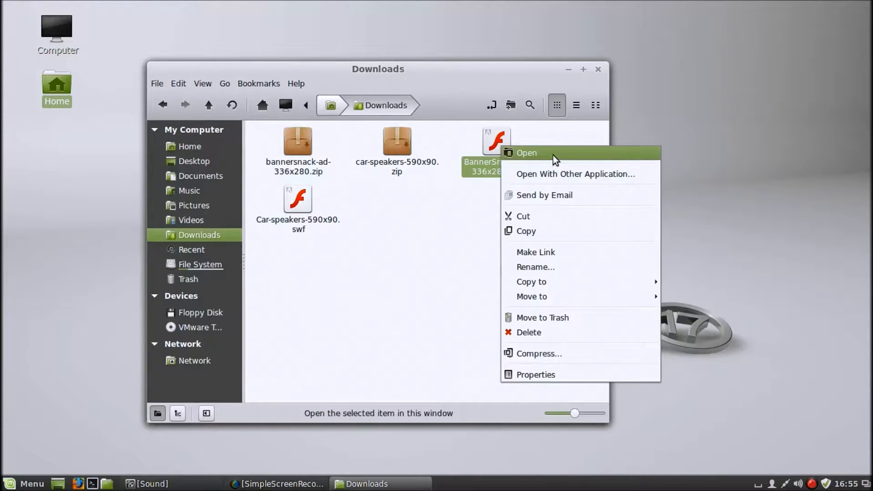
Set Firefox as default for Shockwave Flash files, then play BannerSnack-ad-336x280.swf in Firefox and close it
click(535, 374)
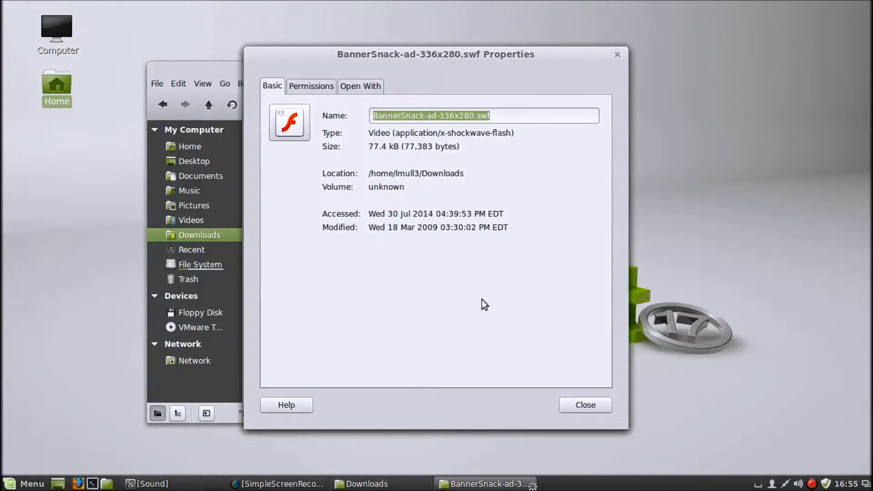
click(360, 86)
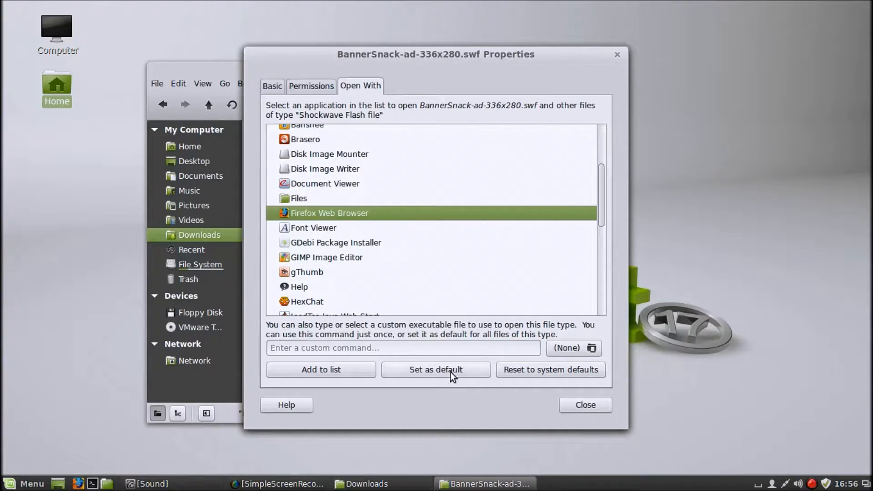
click(584, 404)
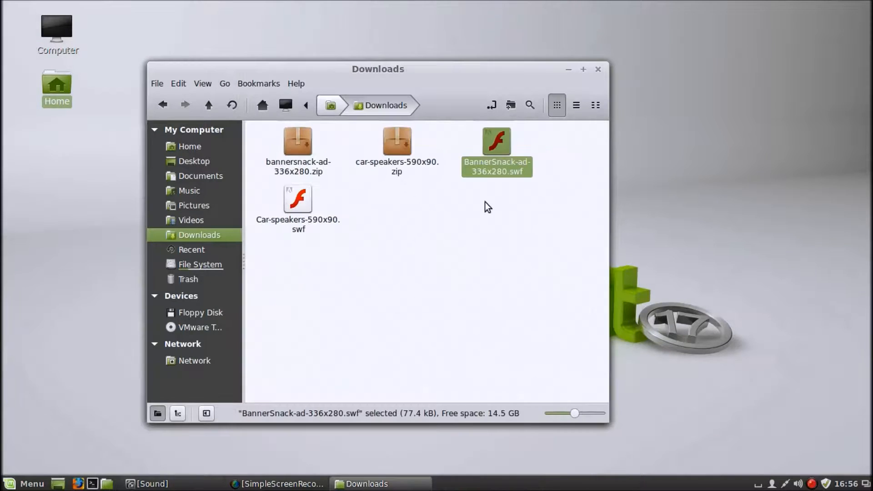
double_click(495, 139)
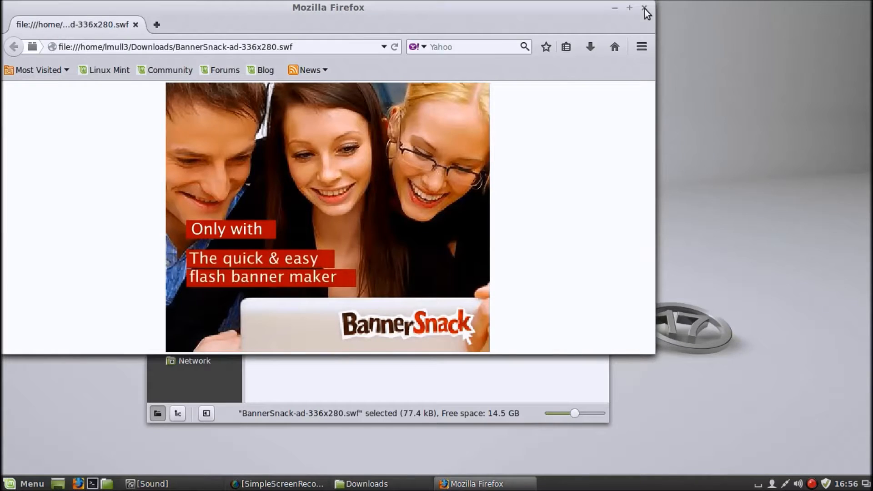
click(645, 8)
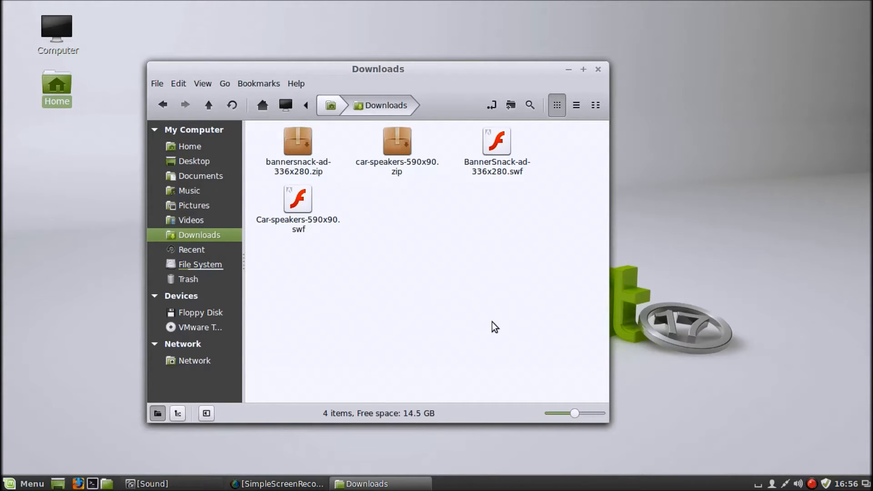
mouse_move(494, 221)
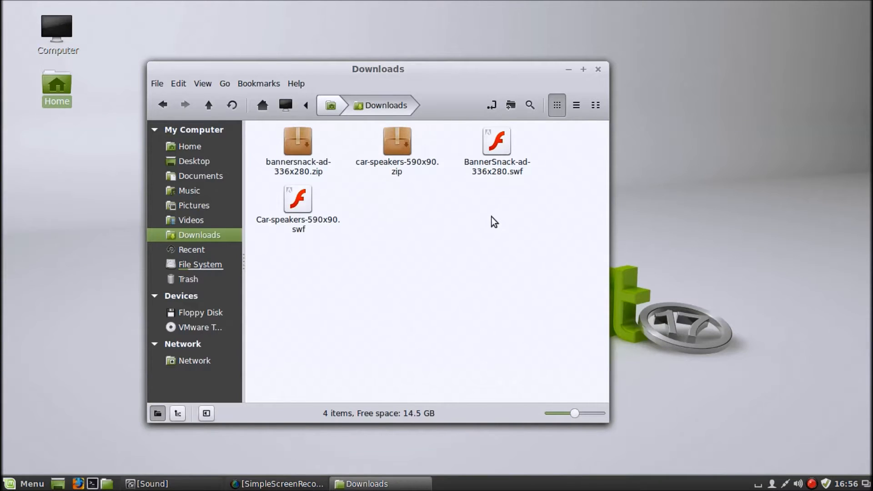